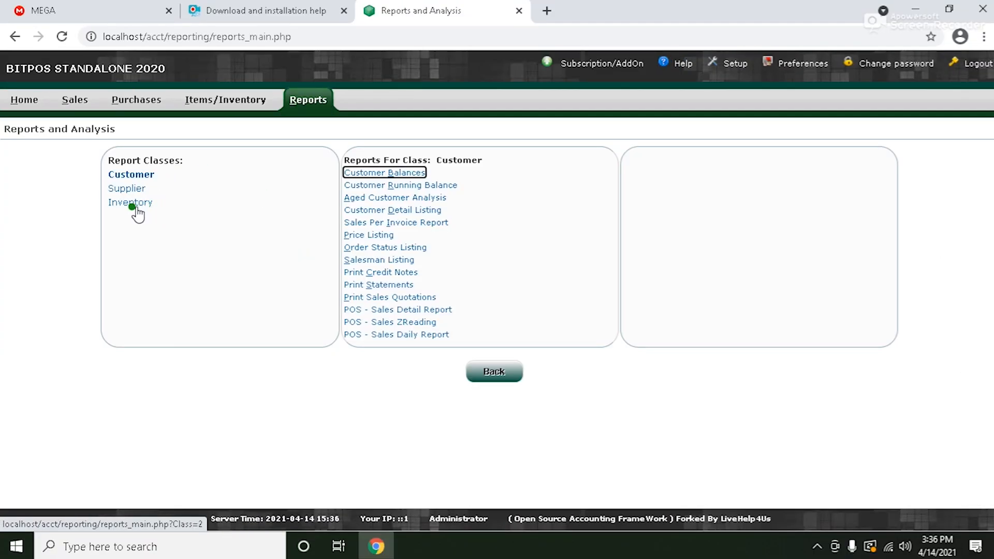
# - Select the Stock Check Sheets report under the Inventory report class
pyautogui.click(131, 202)
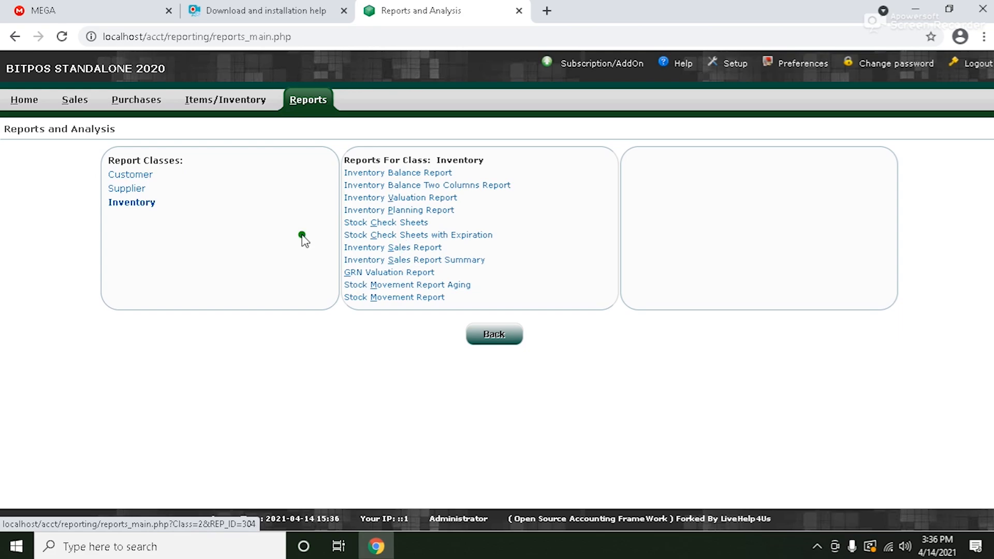
pyautogui.click(386, 222)
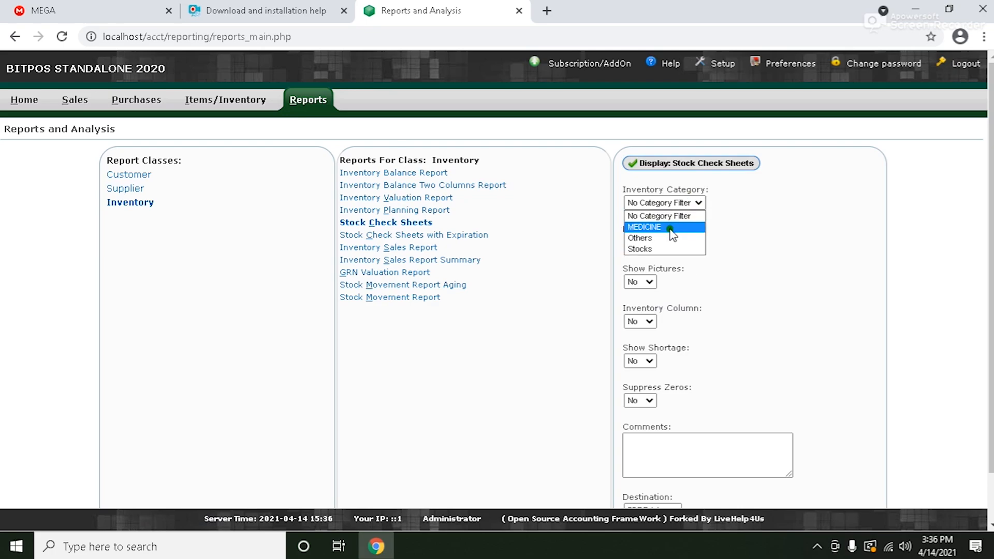
# - Set the Inventory Category to MEDICINE and keep the destination as PDF/Printer
pyautogui.click(643, 226)
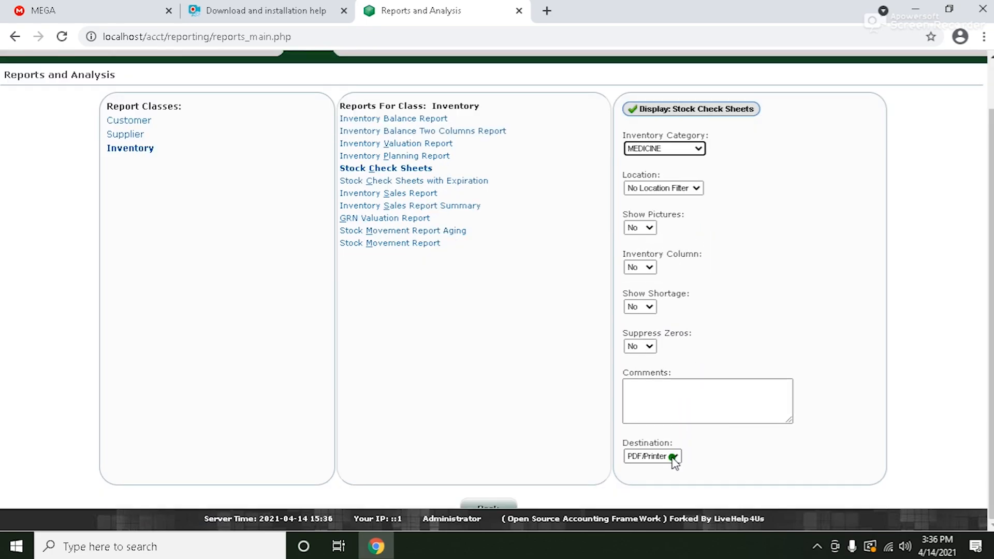
pyautogui.click(651, 455)
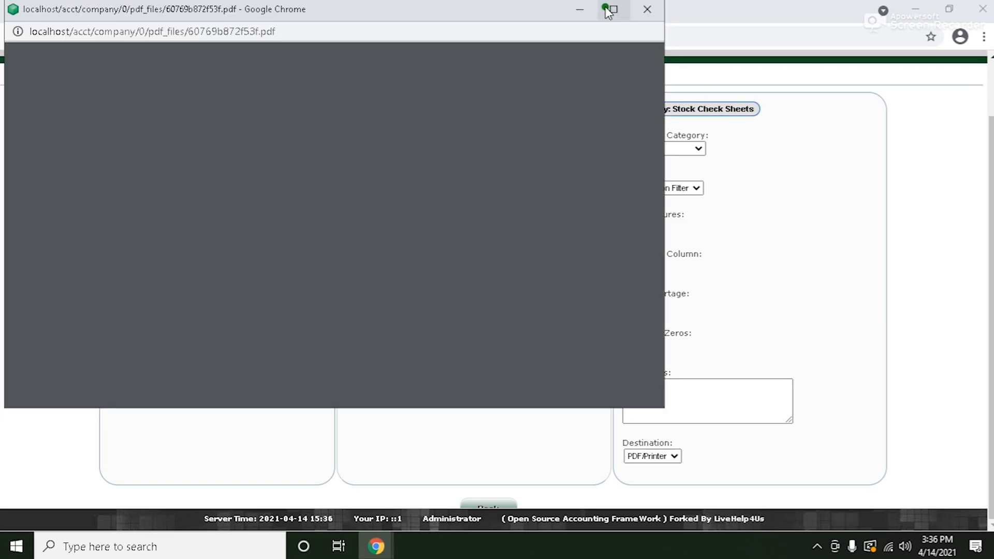
# - Maximize the PDF window and view the MEDICINE report zoomed in and fitted to width
pyautogui.click(611, 9)
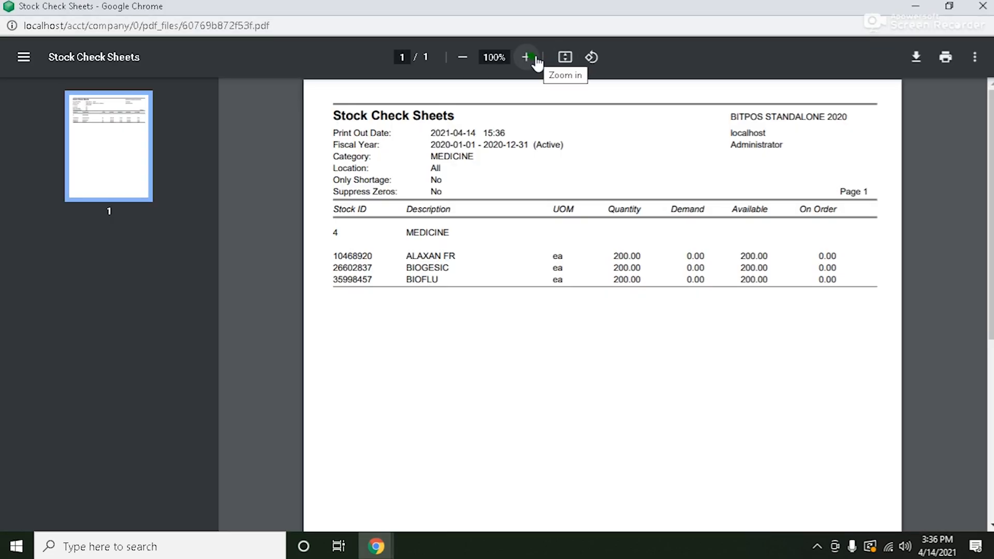
pyautogui.click(526, 57)
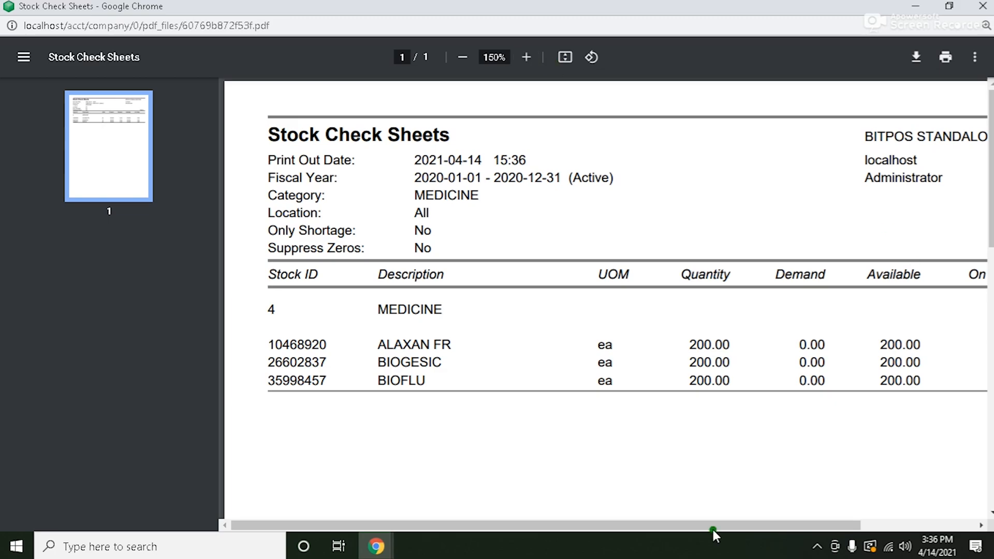
pyautogui.click(462, 57)
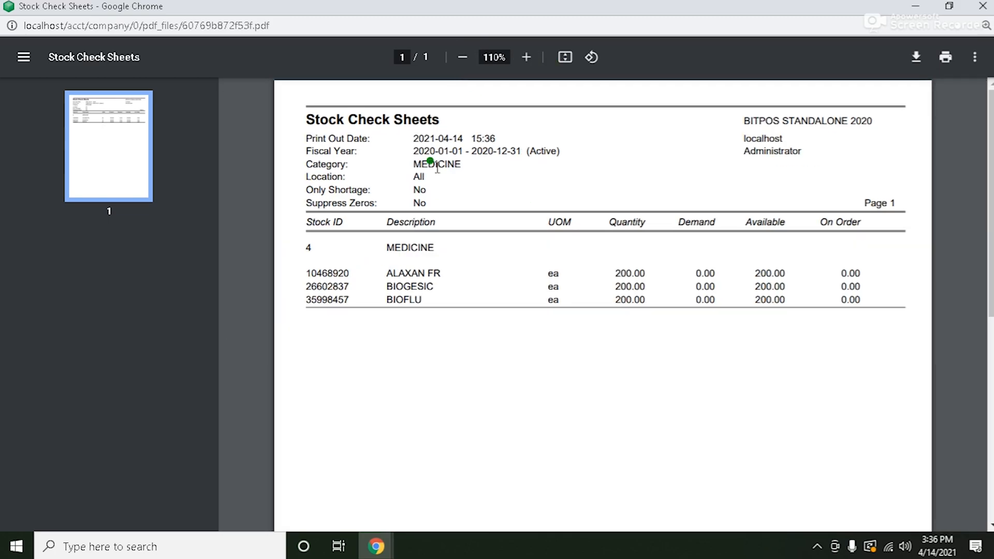
pyautogui.moveTo(460, 207)
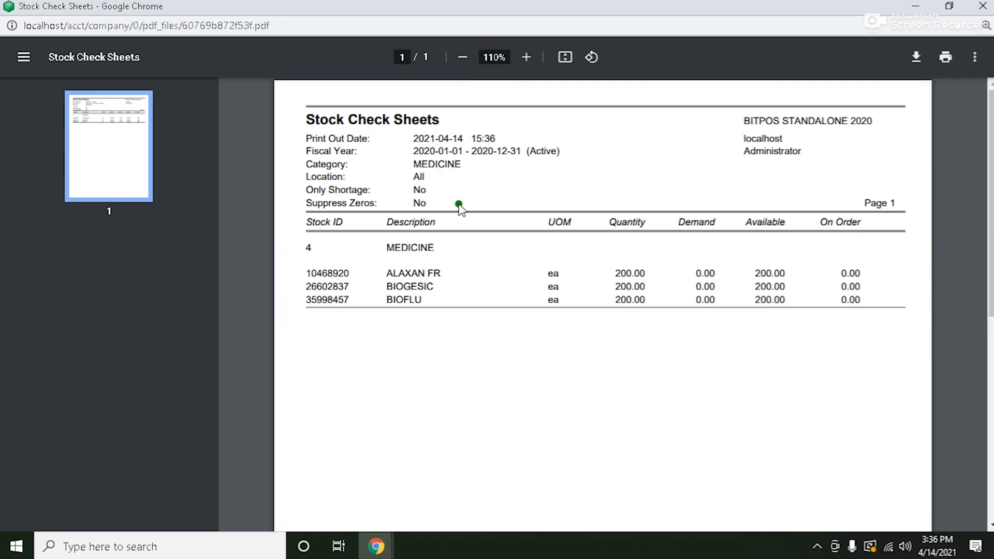
pyautogui.moveTo(613, 174)
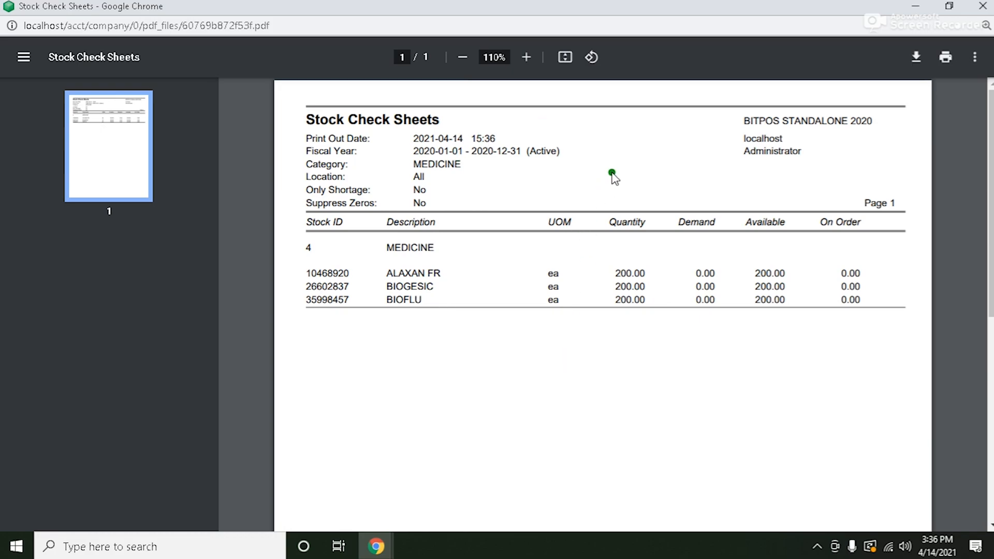
pyautogui.moveTo(759, 242)
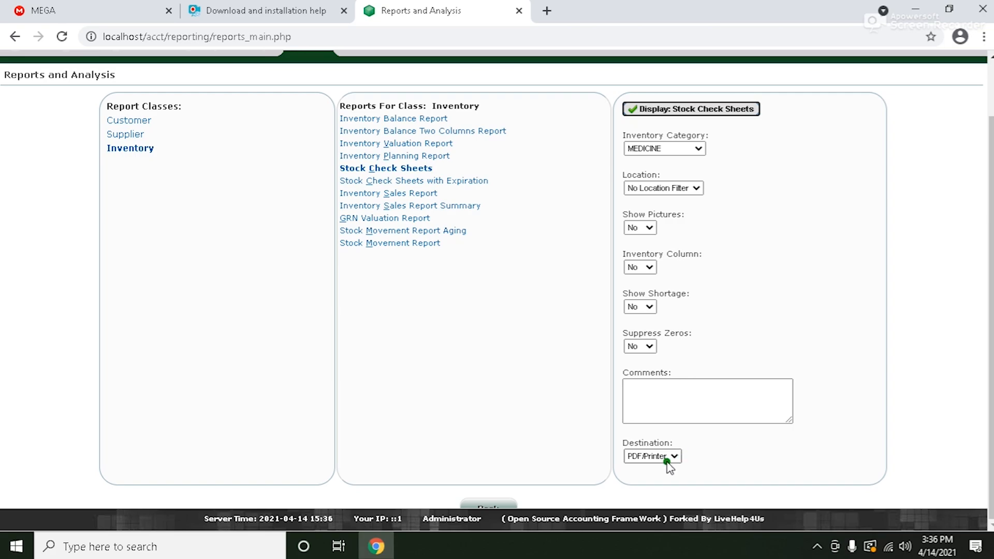
# - Set the destination to Excel and open the downloaded StockCheckSheet (6).xls workbook
pyautogui.click(651, 455)
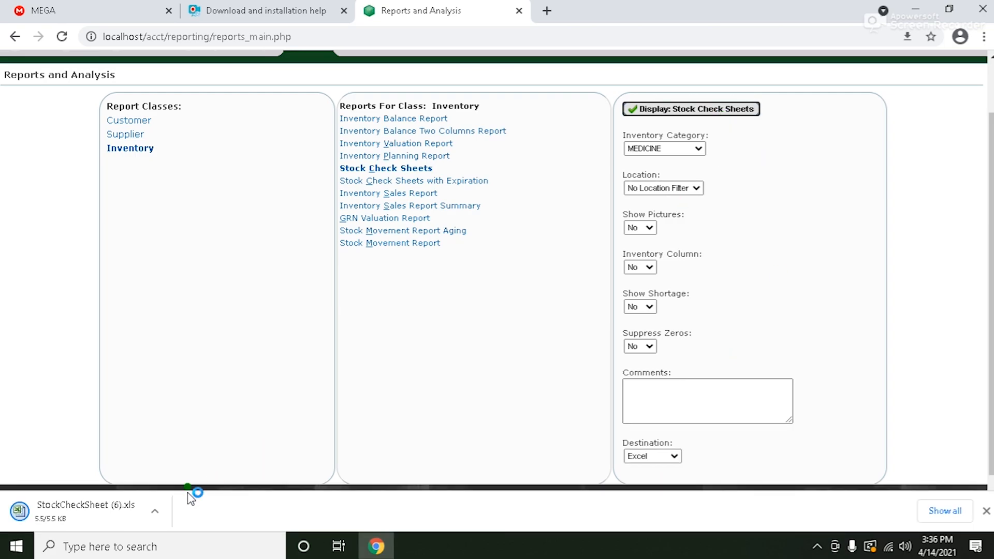
pyautogui.click(86, 510)
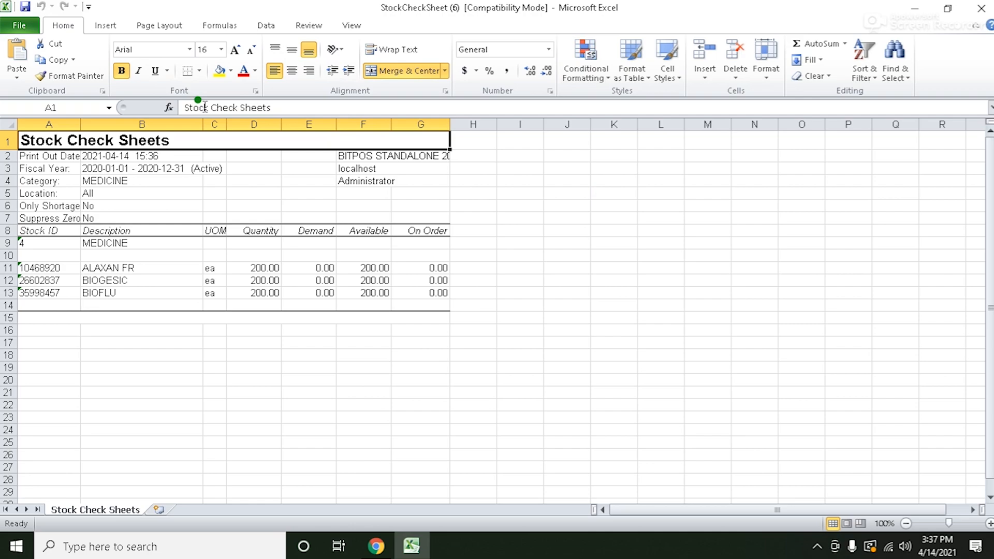
pyautogui.moveTo(481, 466)
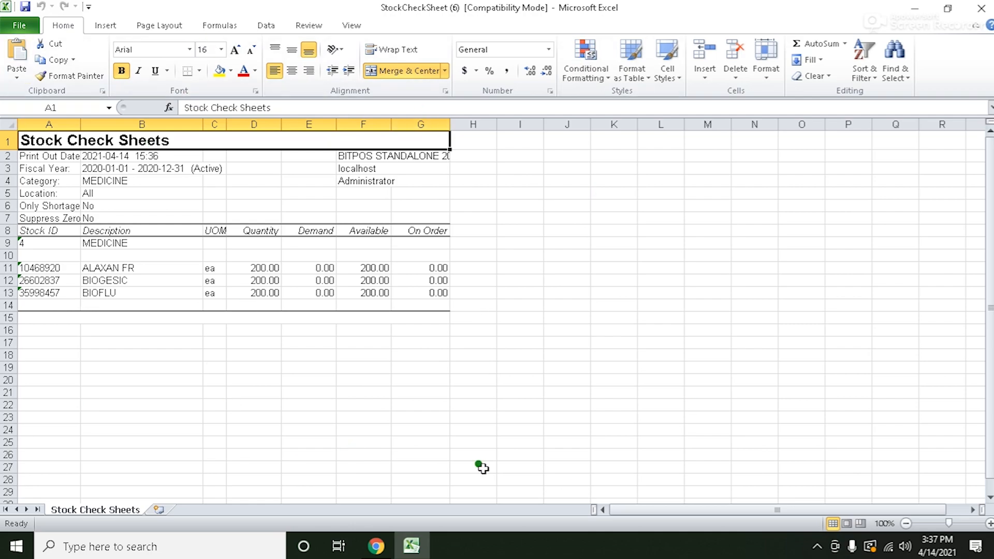